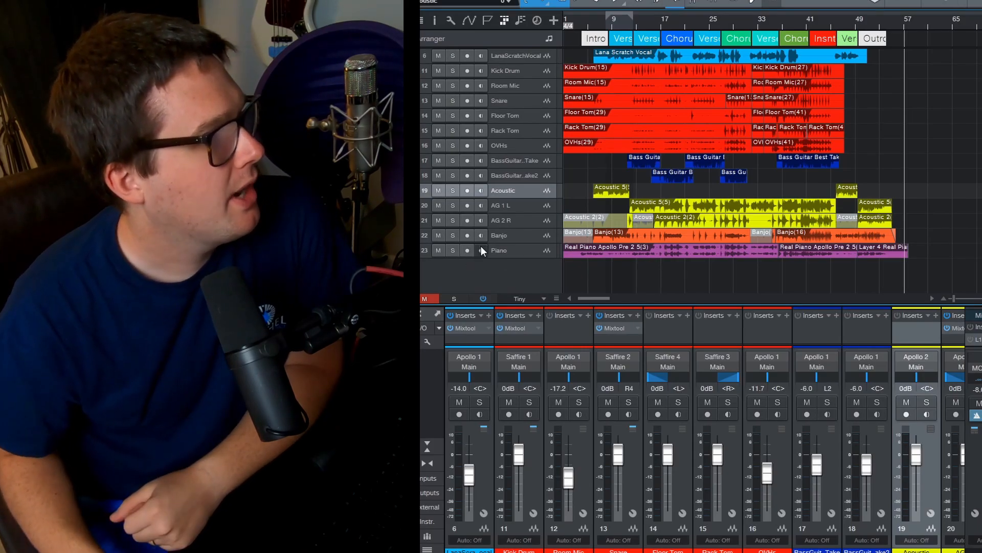
mouse_move(532, 63)
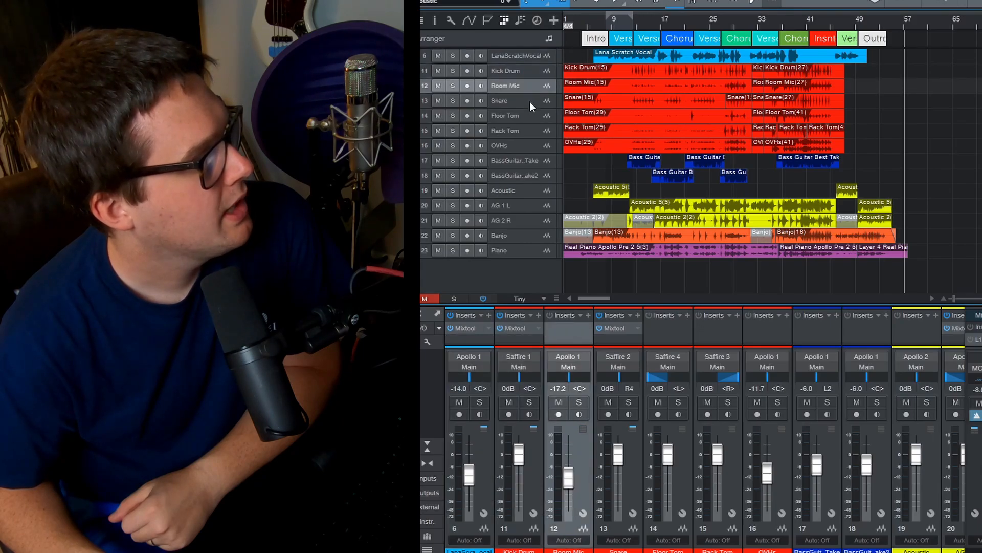
mouse_move(491, 45)
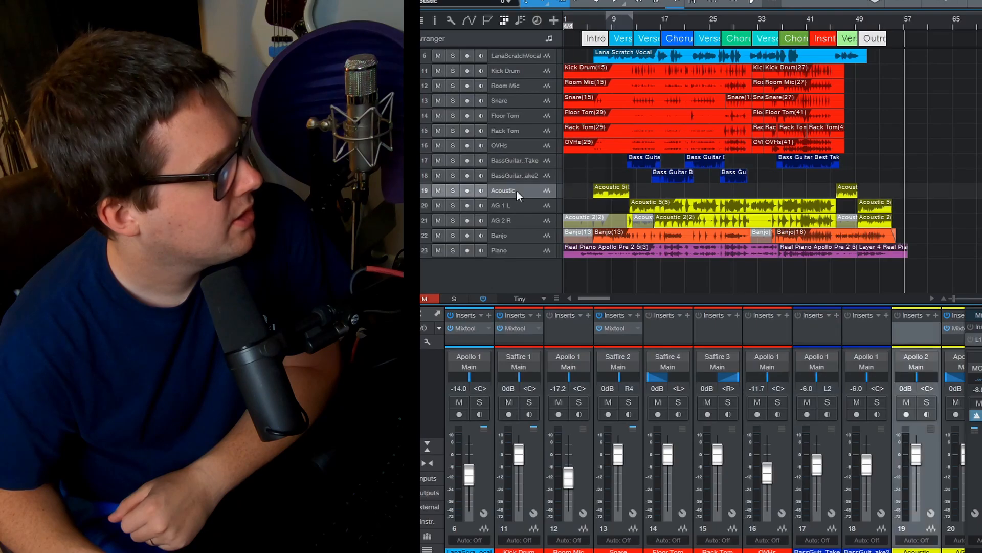
mouse_move(520, 231)
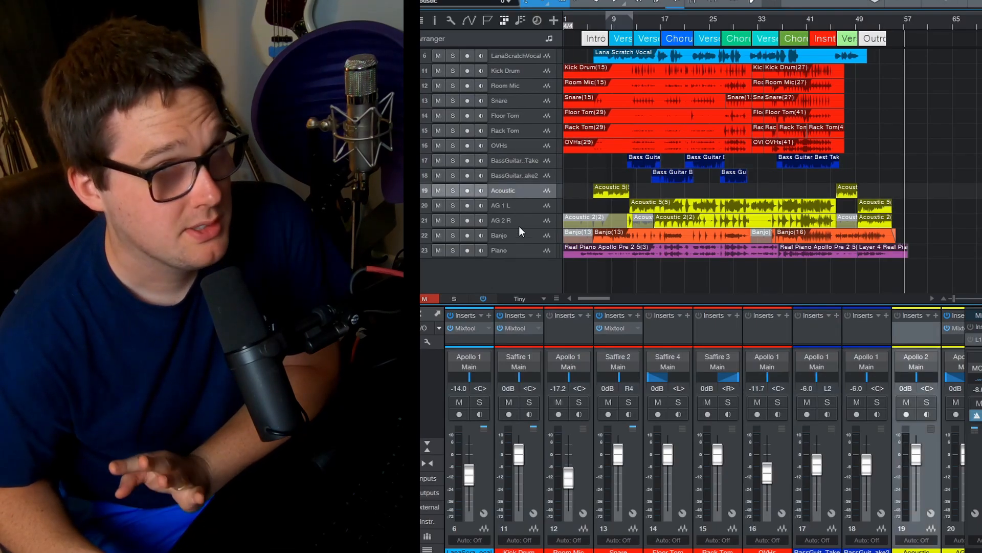